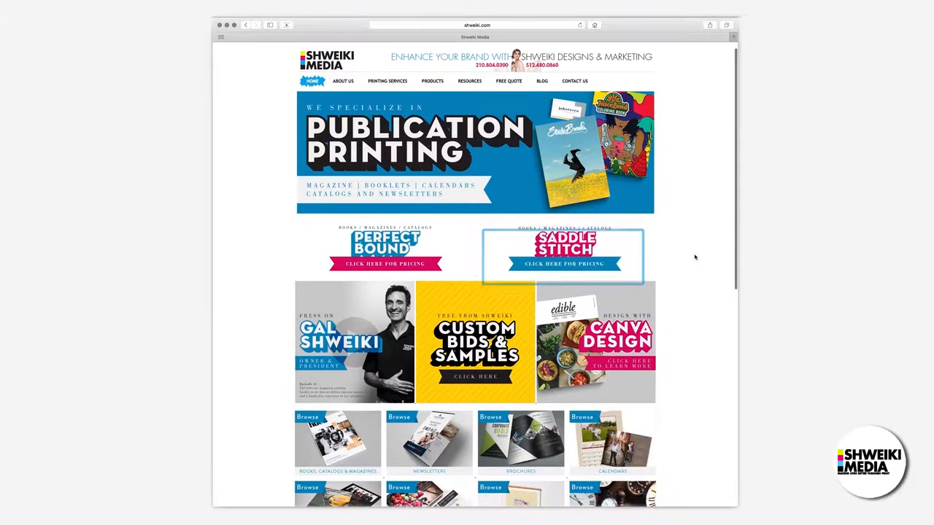
# Step: Scroll down the Shweiki Media homepage to the Saddle Stitch pricing banner
pyautogui.scroll(-3)
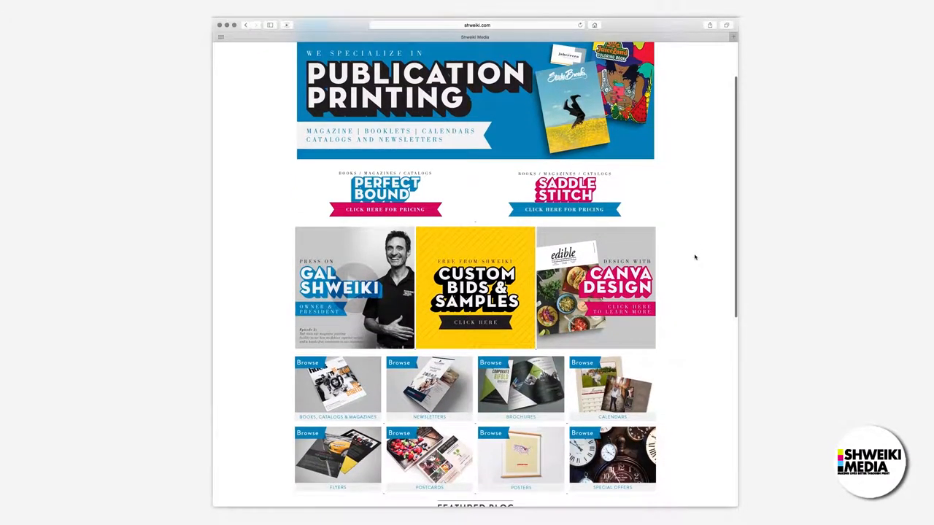
pyautogui.scroll(-3)
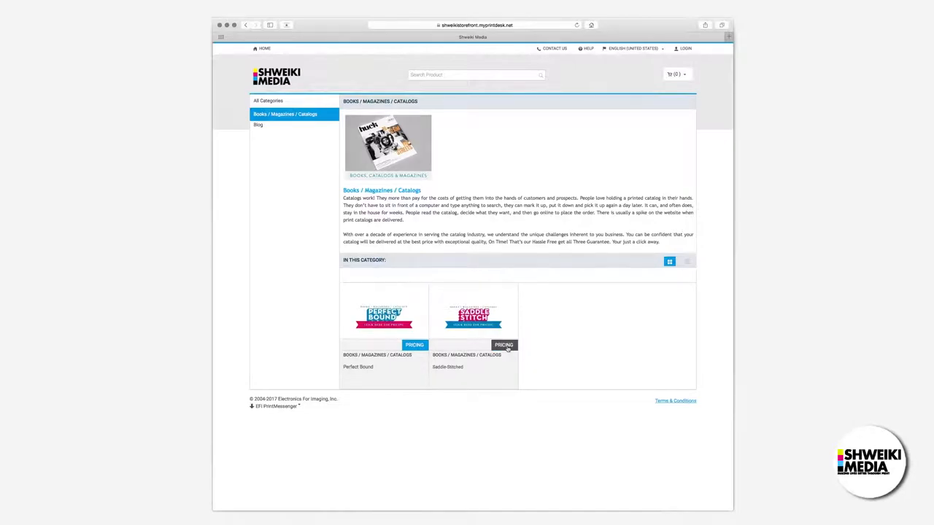
# Step: Open Saddle-Stitched pricing and choose an 8.5" x 11" finished size with Plus-Cover covers
pyautogui.click(503, 345)
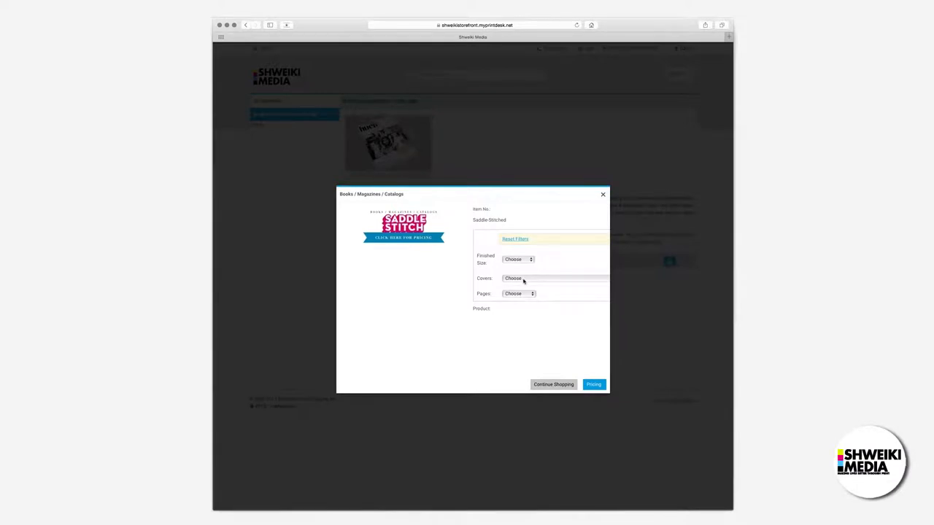
pyautogui.click(518, 259)
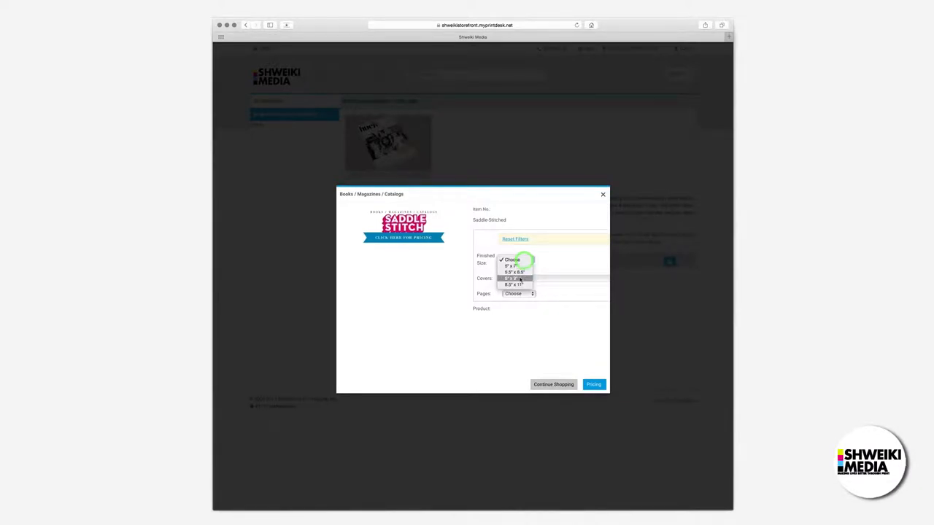
pyautogui.click(515, 284)
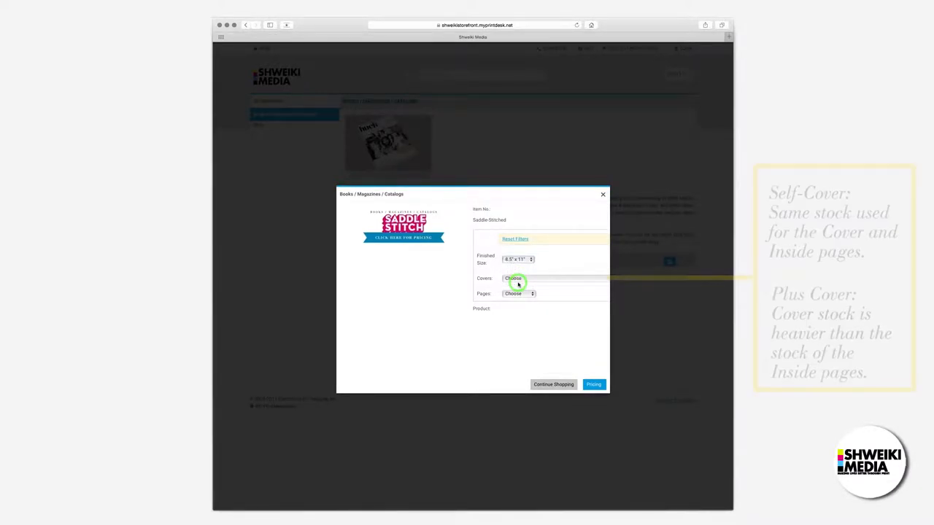
pyautogui.click(518, 279)
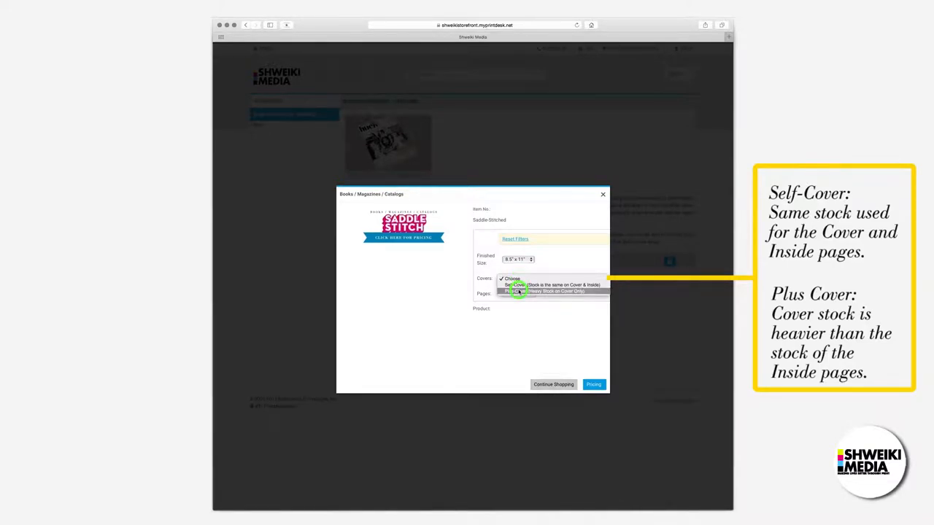
pyautogui.click(516, 293)
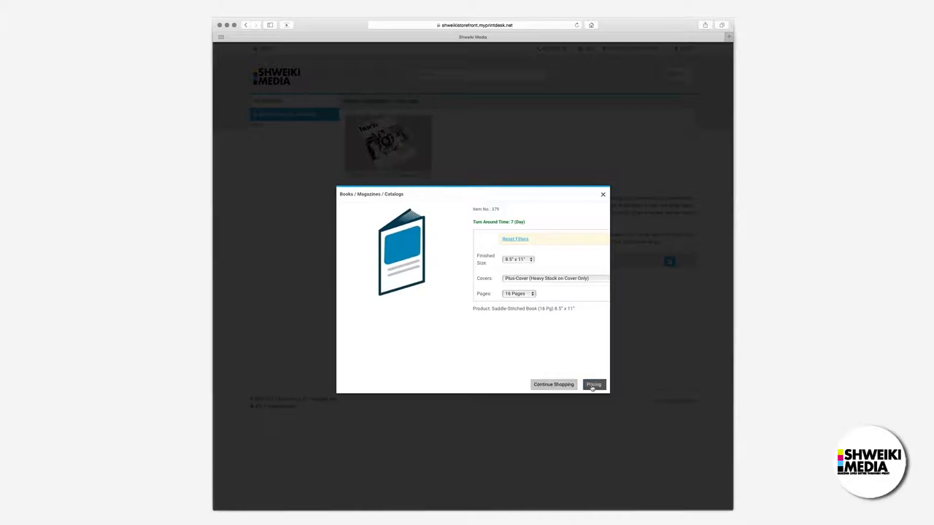
# Step: In the price calculator, print the cover in color on Premium Gloss Cover 100#
pyautogui.click(593, 384)
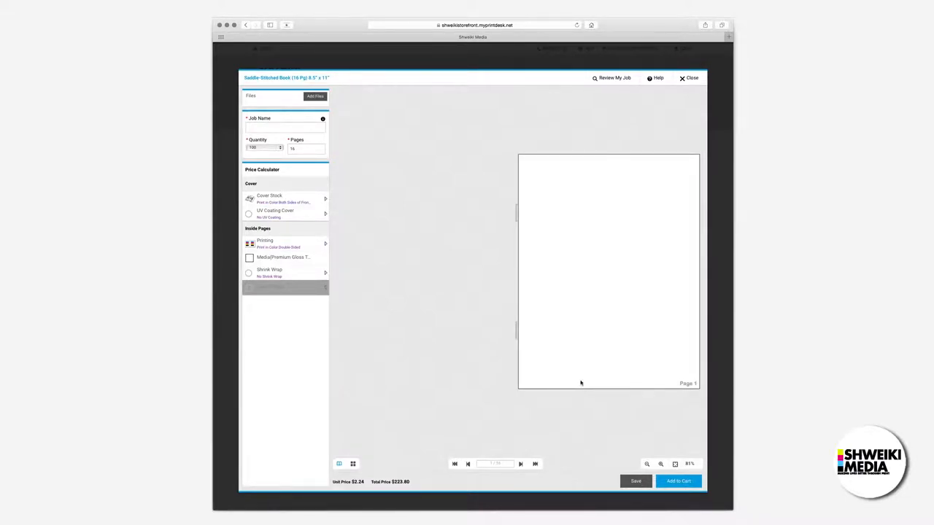
pyautogui.moveTo(317, 202)
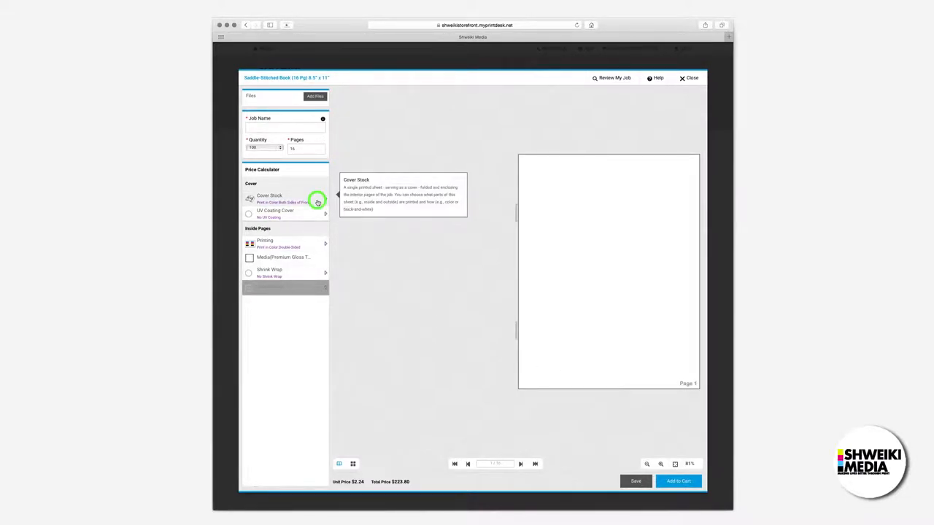
pyautogui.click(325, 198)
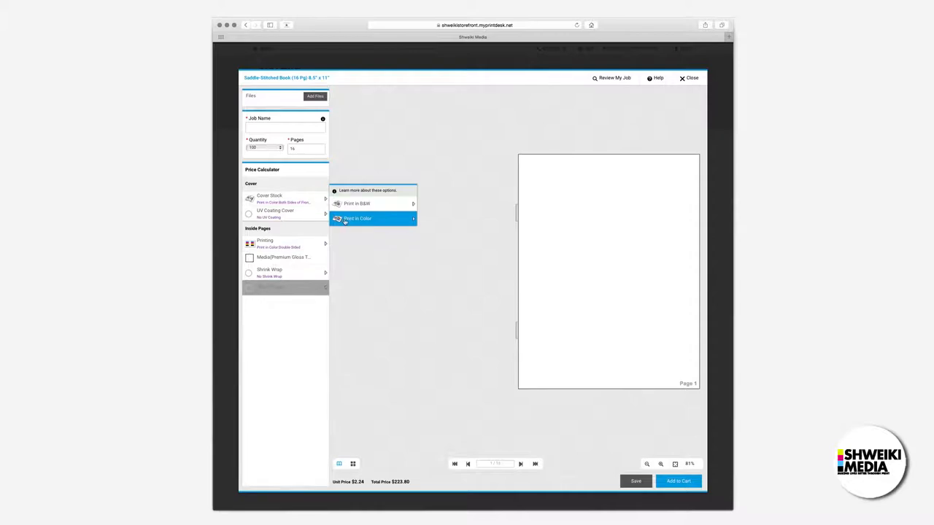
pyautogui.click(357, 219)
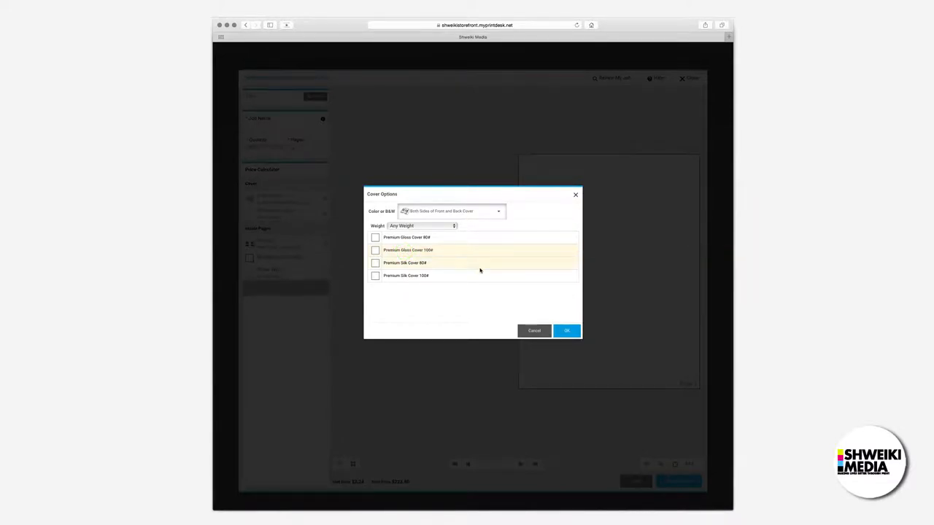
pyautogui.click(566, 330)
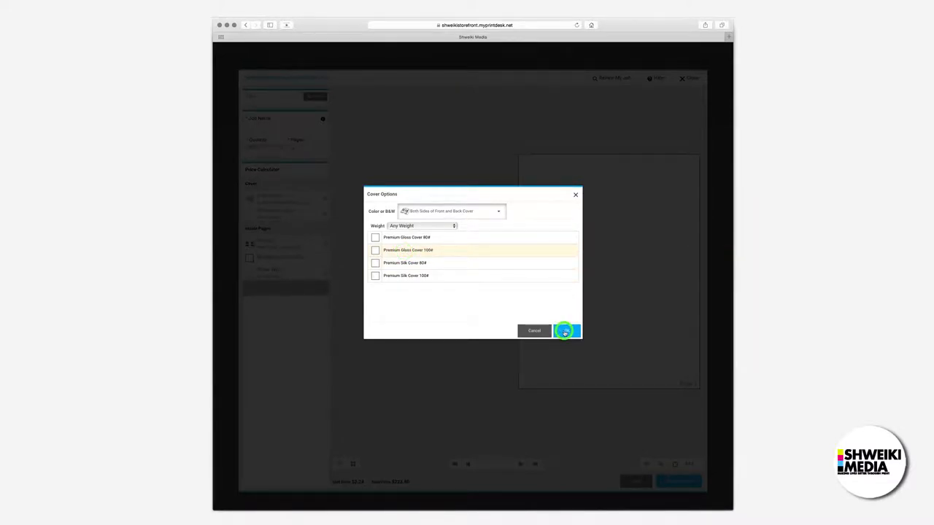
pyautogui.click(565, 330)
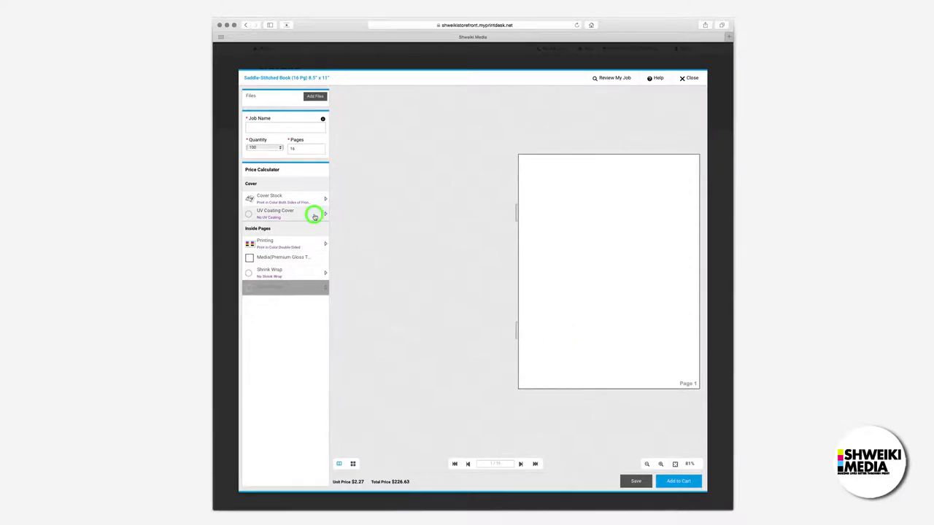
# Step: Check the cover coating, use Premium Gloss Text 80# inside pages, and skip shrink wrap
pyautogui.click(315, 214)
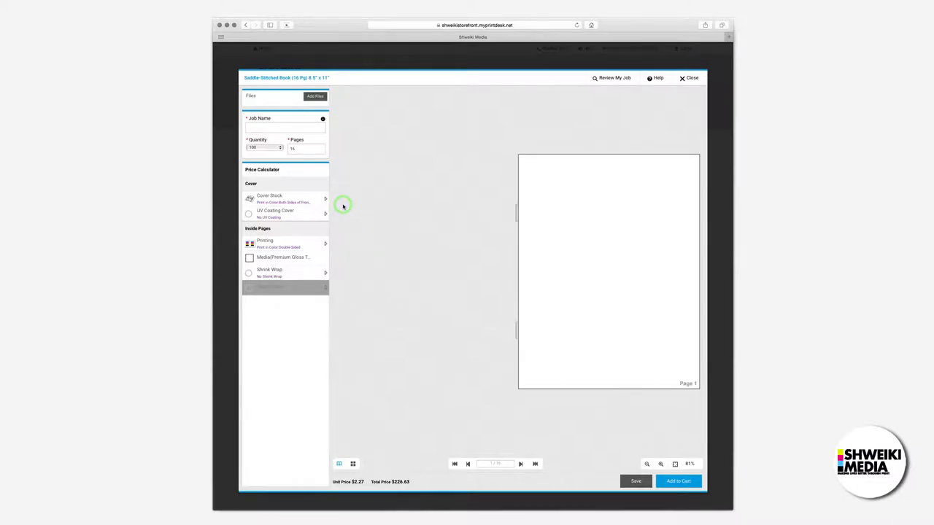
pyautogui.moveTo(288, 247)
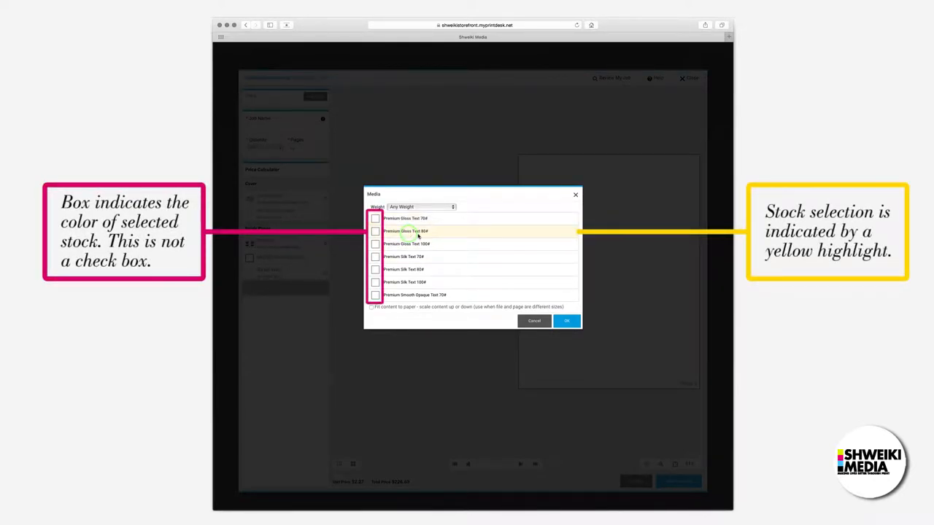
pyautogui.click(565, 321)
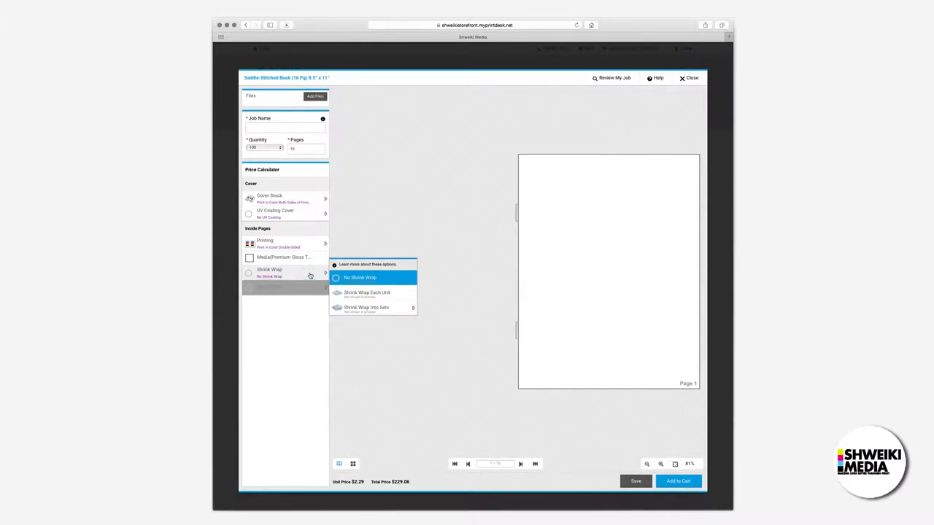
pyautogui.moveTo(311, 275)
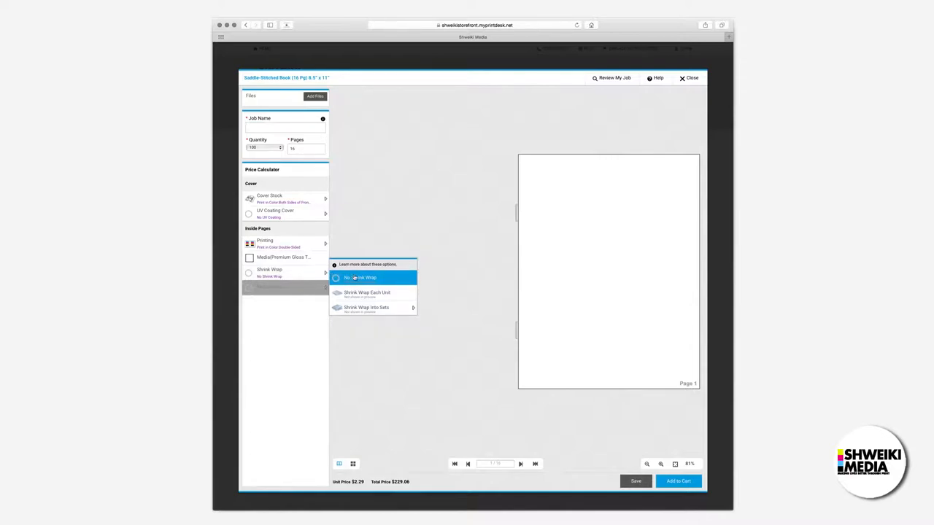
pyautogui.click(360, 277)
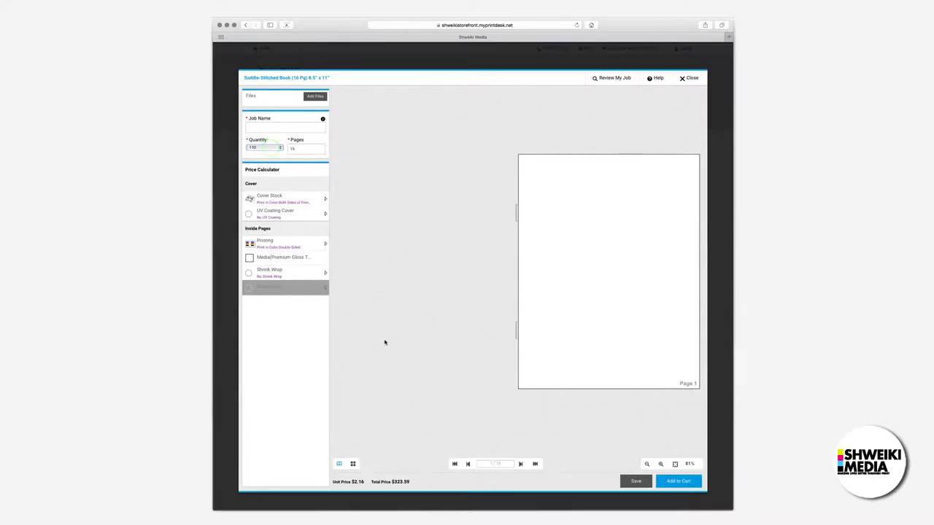
pyautogui.moveTo(394, 364)
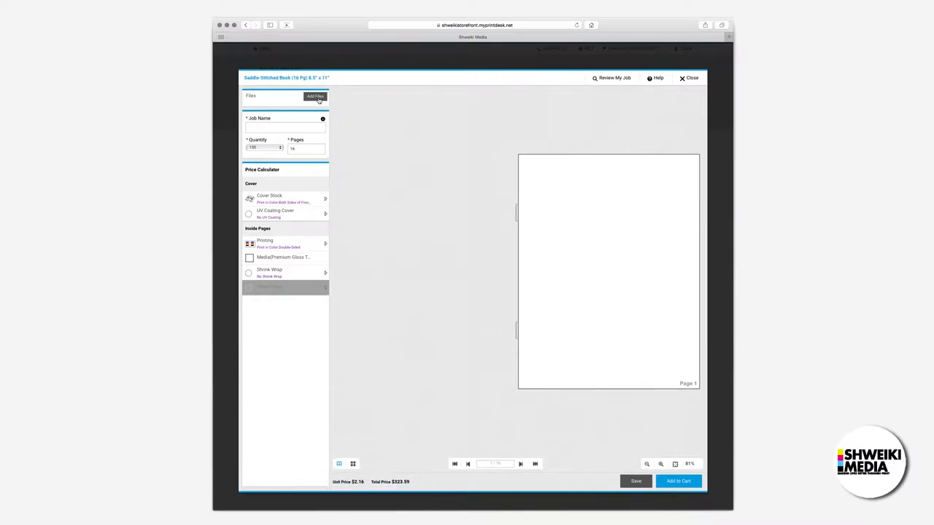
# Step: Upload QualityAssuranceBklt.pdf from the Desktop through Add Files > Upload Files
pyautogui.click(314, 95)
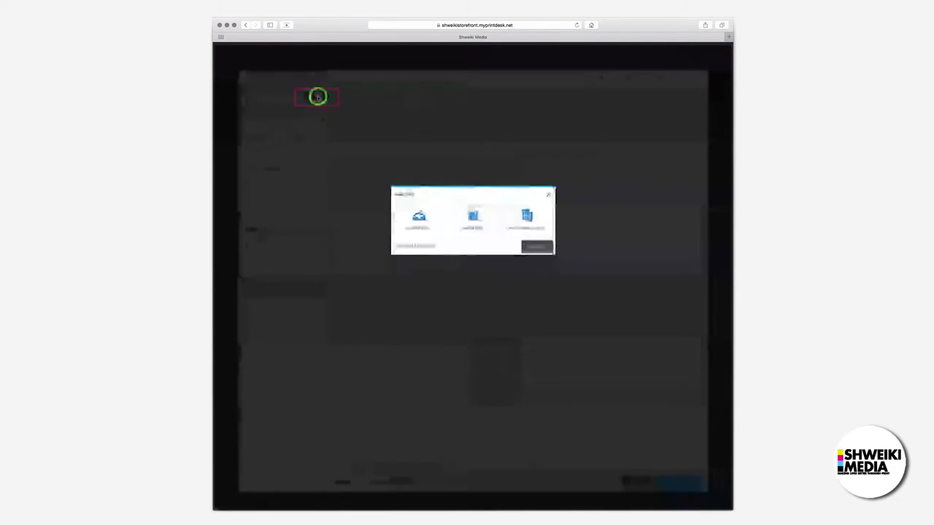
pyautogui.click(418, 220)
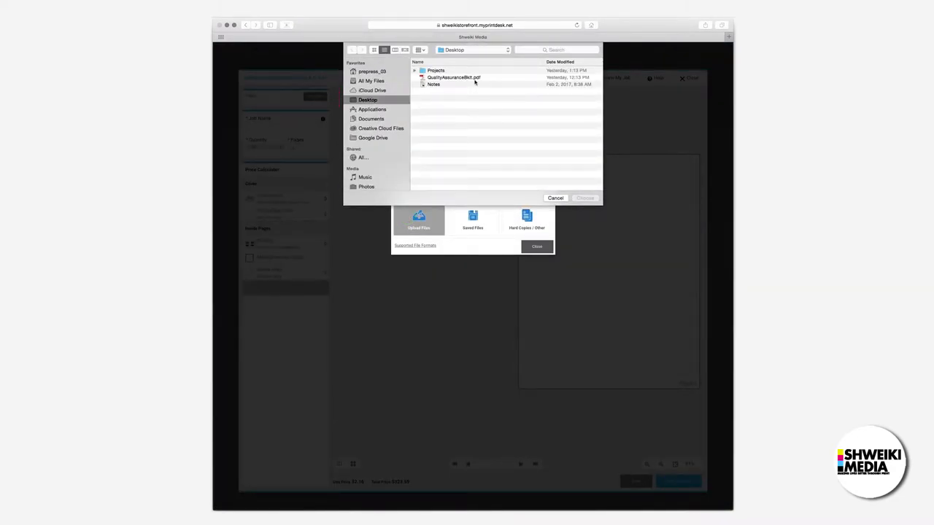
pyautogui.click(452, 77)
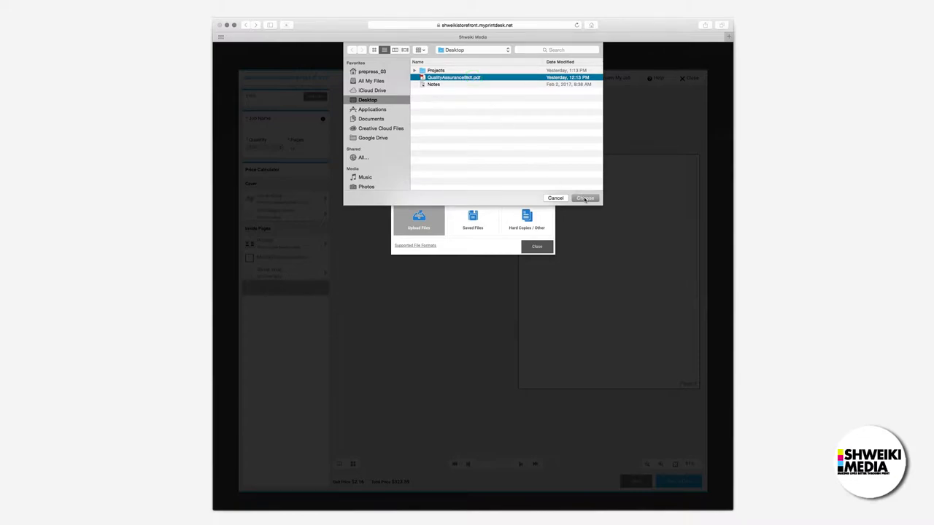
pyautogui.click(584, 198)
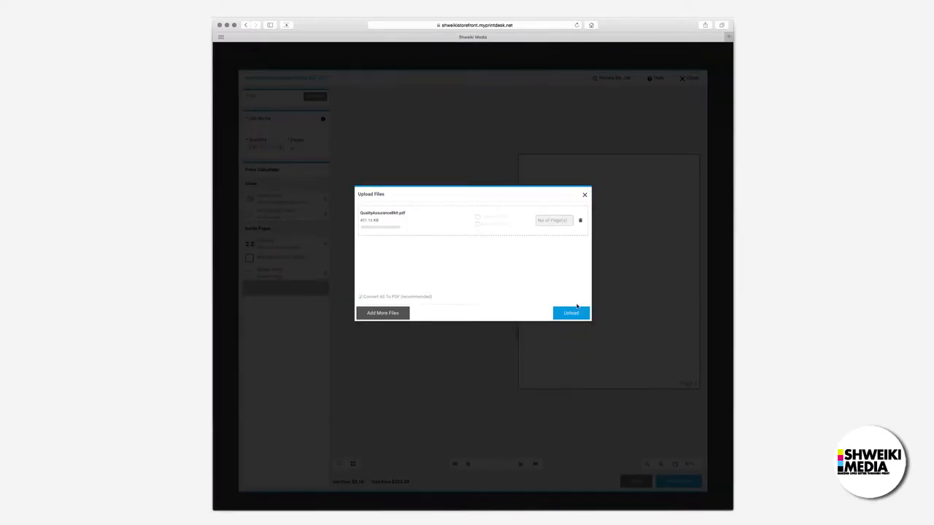
pyautogui.click(570, 313)
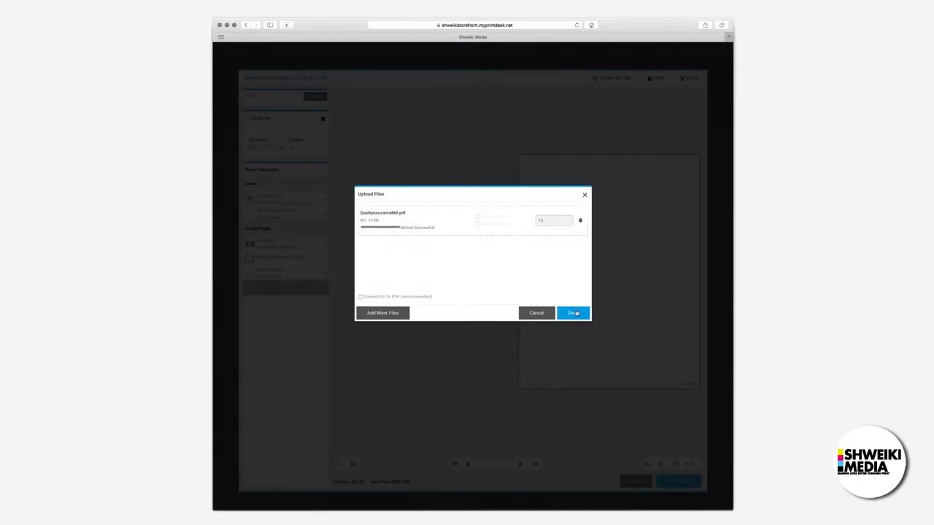
pyautogui.click(574, 313)
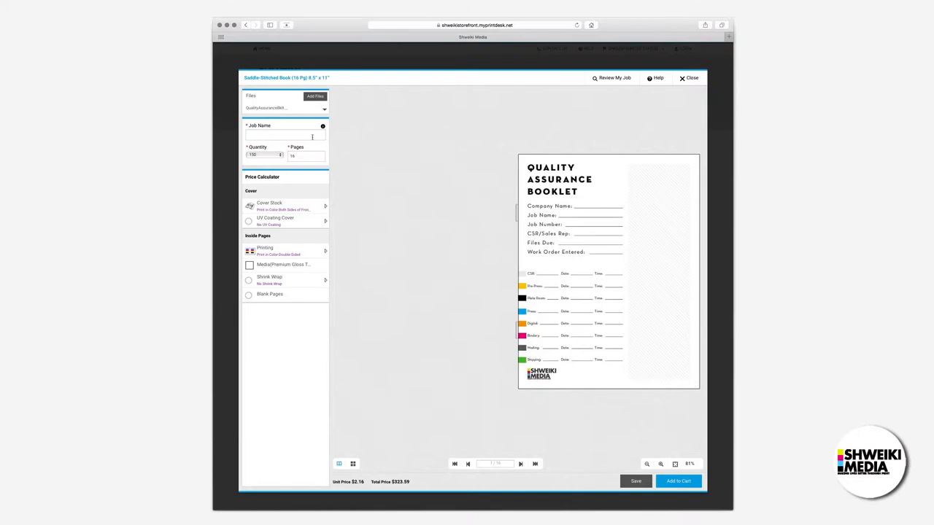
# Step: Enter 'Quality Assurance Booklet' in the Job Name field
pyautogui.click(284, 135)
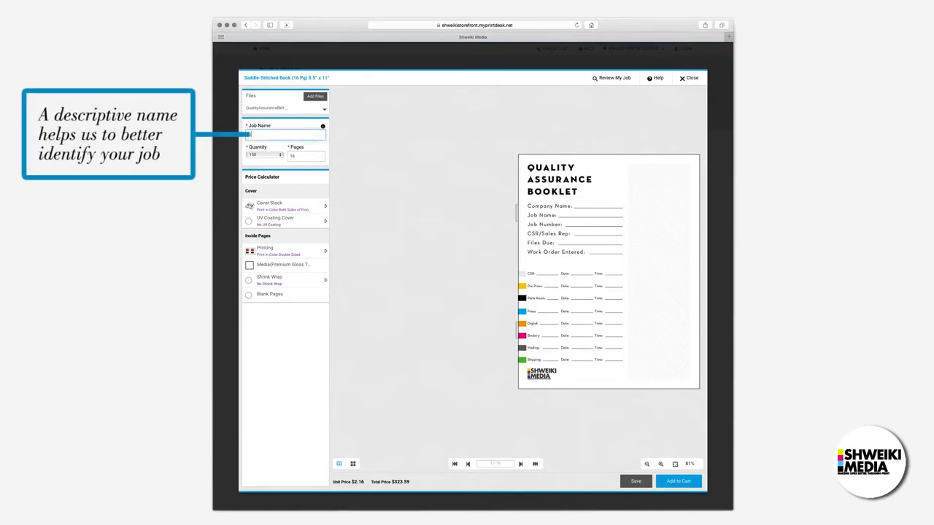
pyautogui.write('Quality Assurance Booklet')
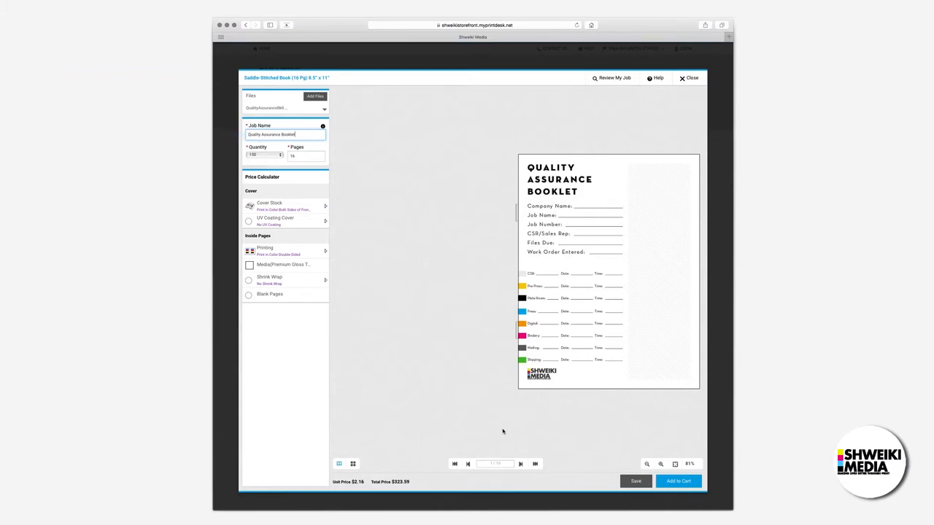
# Step: Page through every booklet spread, then add the job to the cart and agree to approval
pyautogui.click(521, 464)
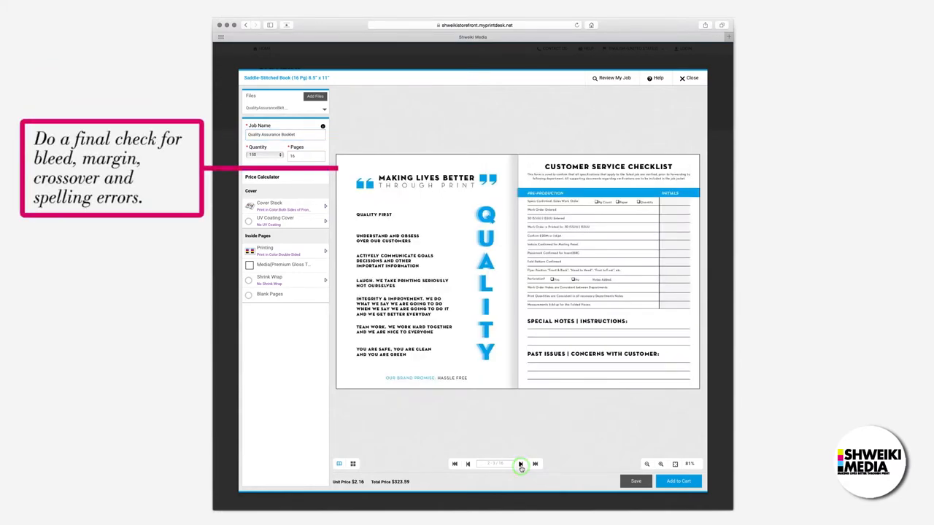
pyautogui.click(520, 464)
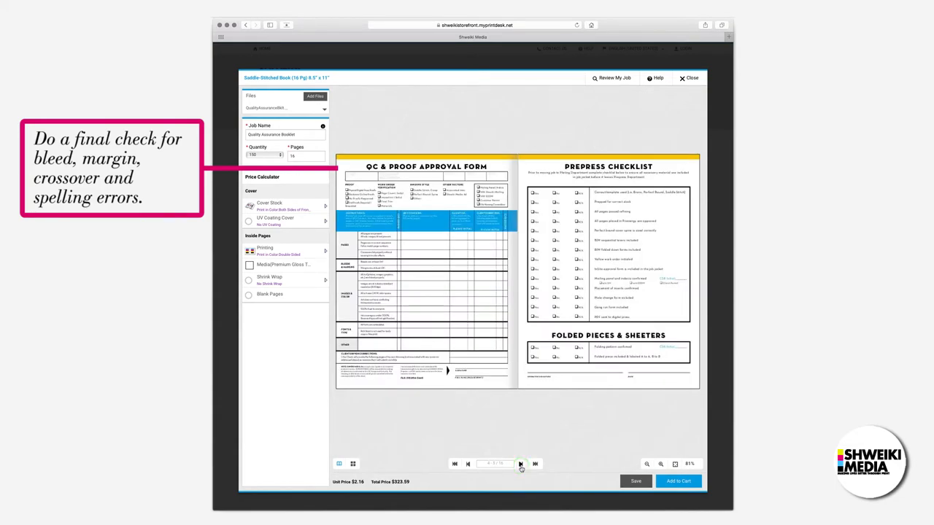
pyautogui.click(521, 464)
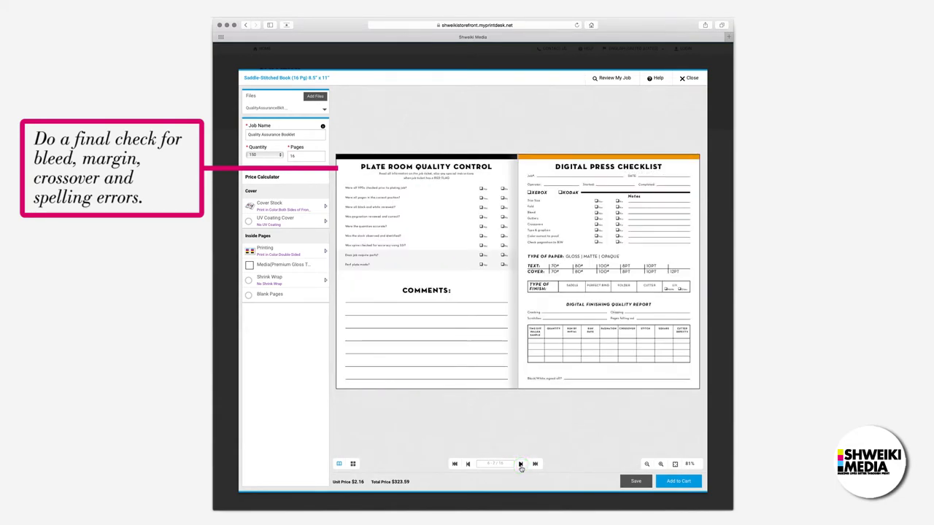
pyautogui.click(521, 464)
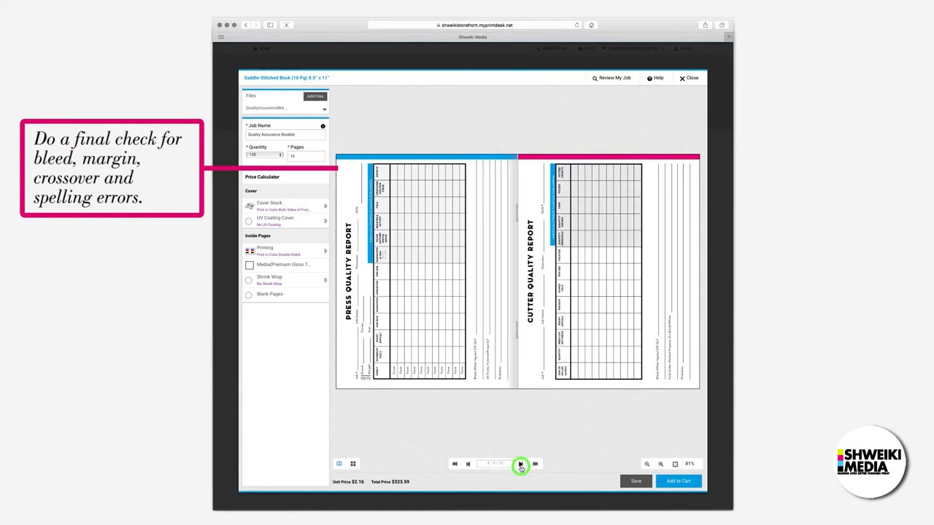
pyautogui.click(534, 464)
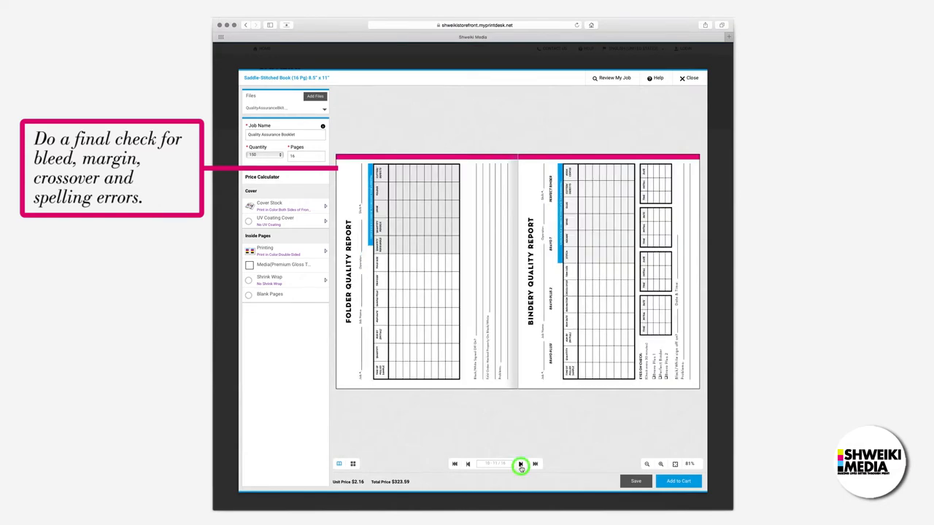
pyautogui.click(521, 464)
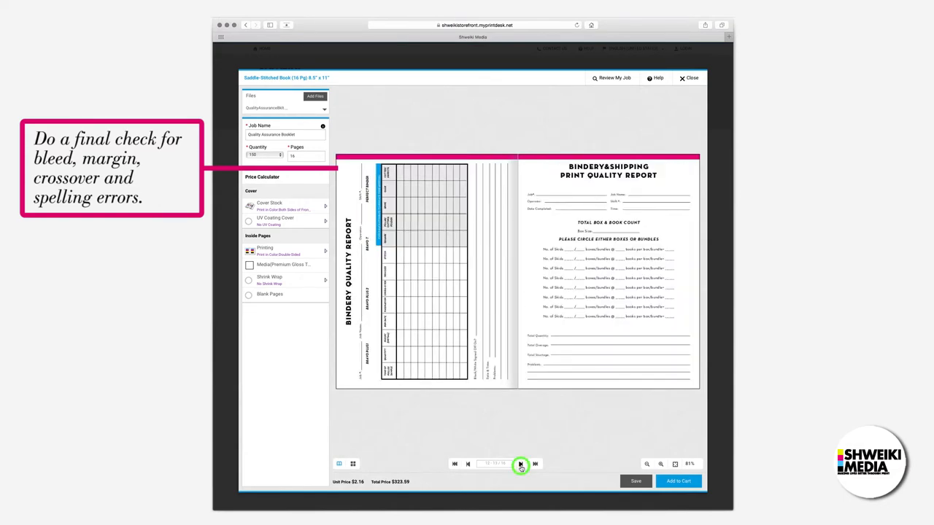
pyautogui.click(521, 464)
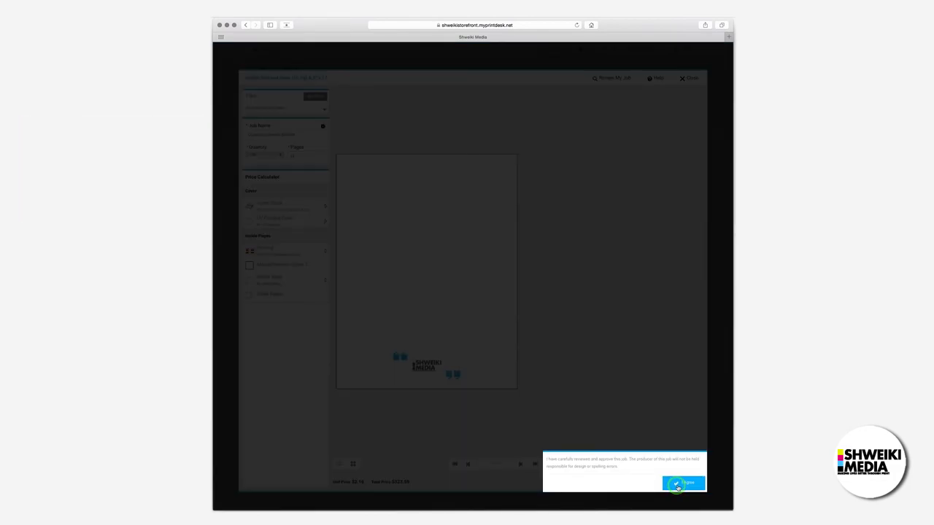
pyautogui.click(683, 483)
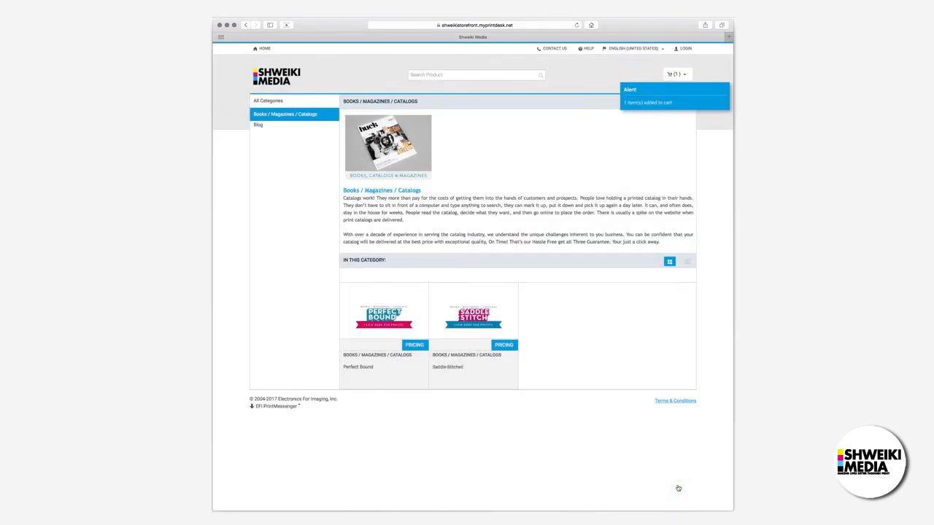